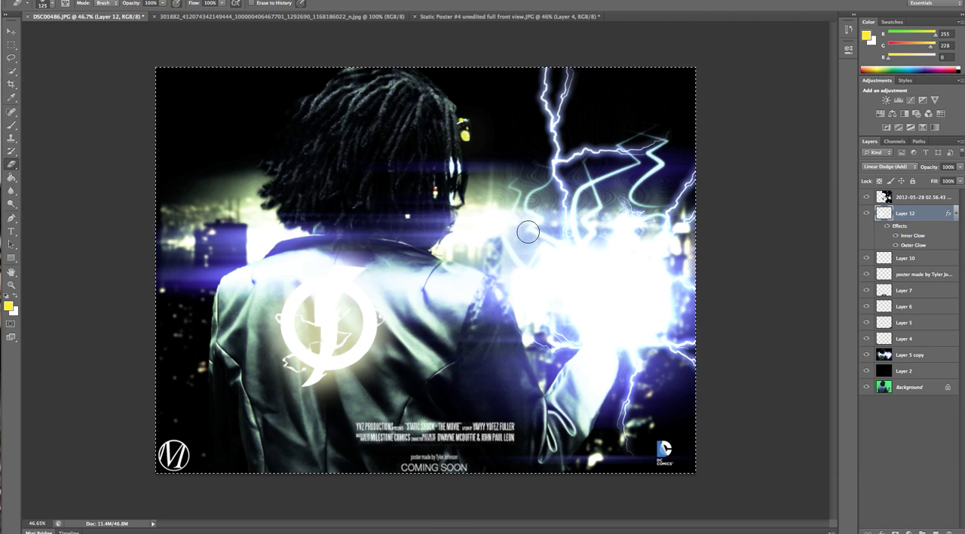
pyautogui.moveTo(554, 306)
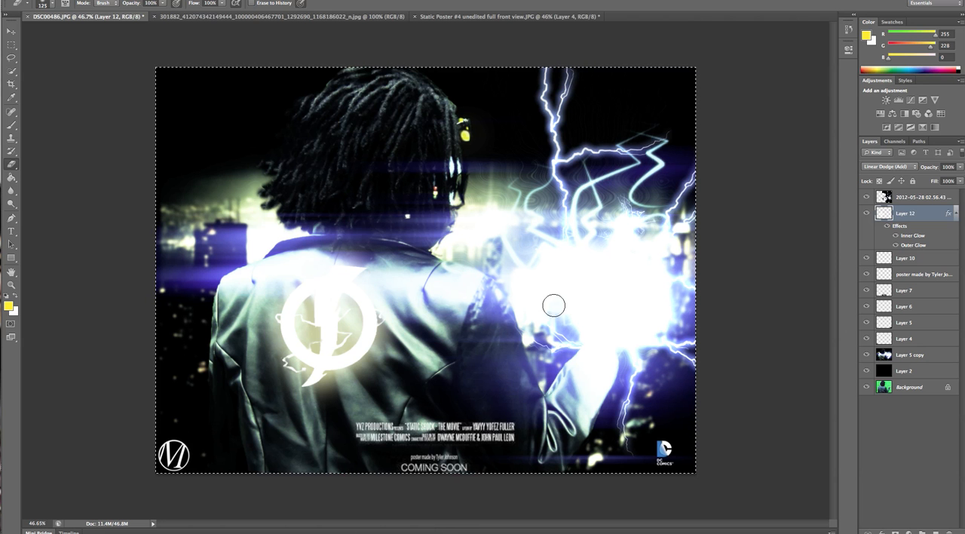
pyautogui.moveTo(436, 344)
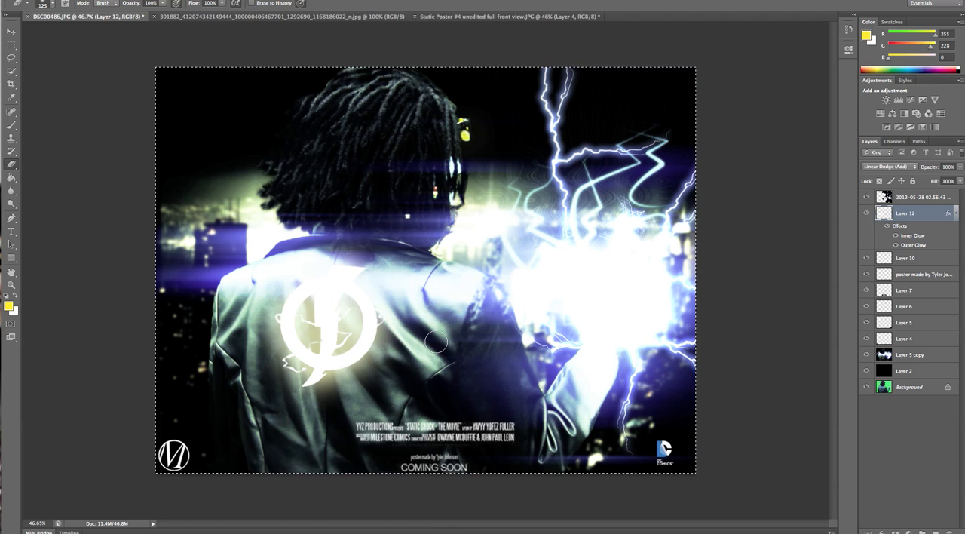
pyautogui.moveTo(439, 345)
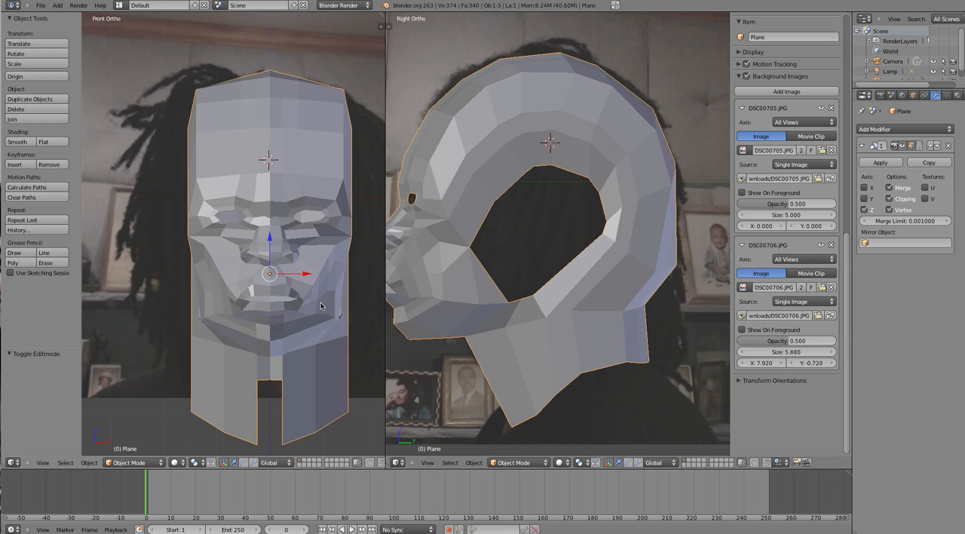
pyautogui.moveTo(317, 297)
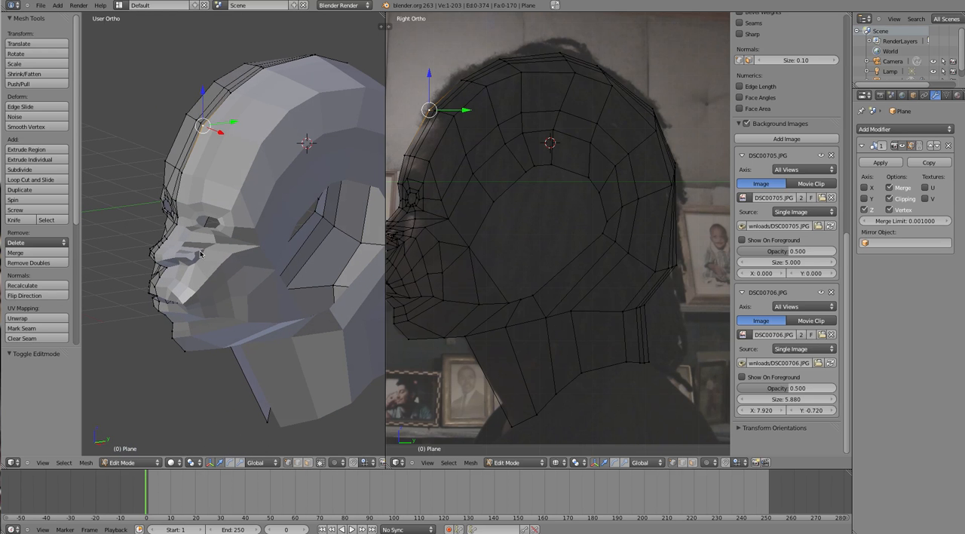
# Step: Add a Subdivision Surface modifier to the head and select neck vertices
pyautogui.click(905, 129)
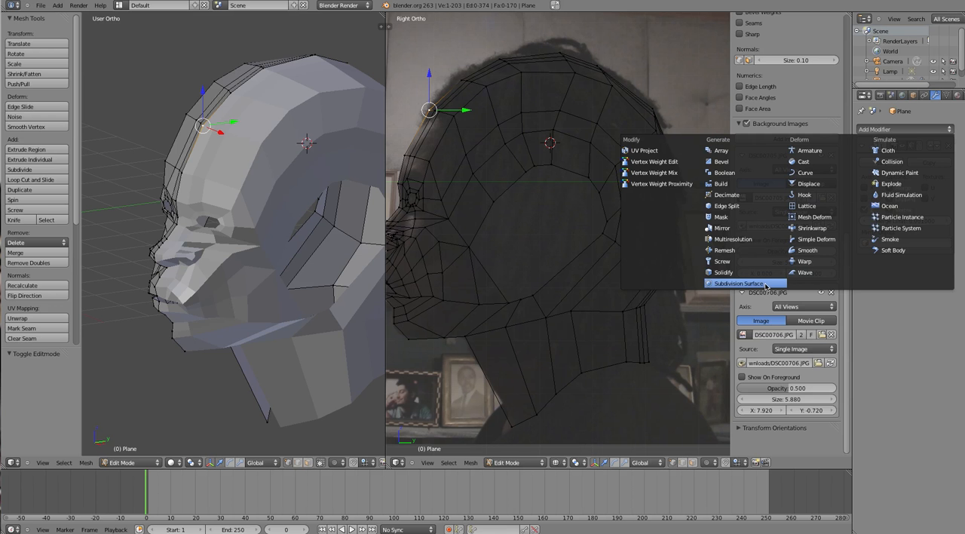
pyautogui.click(738, 283)
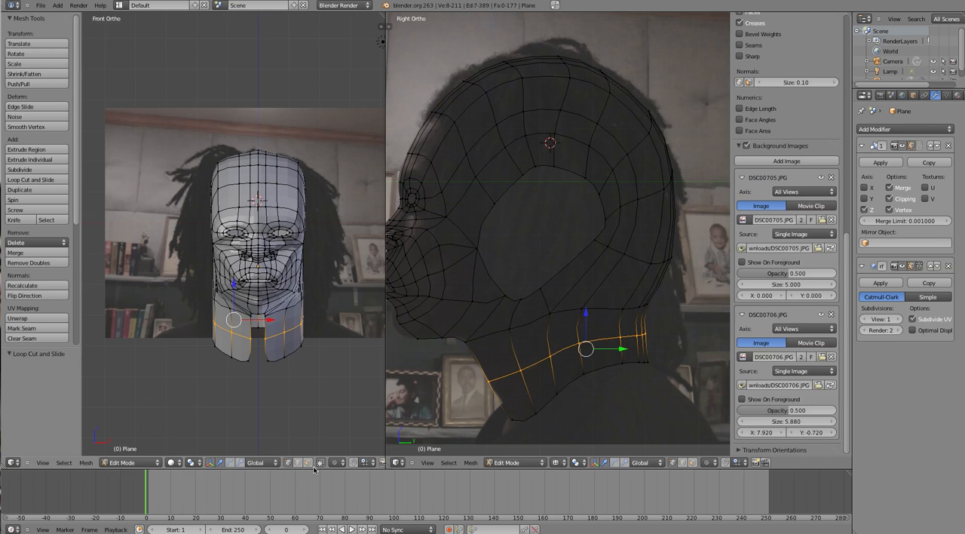
pyautogui.click(319, 462)
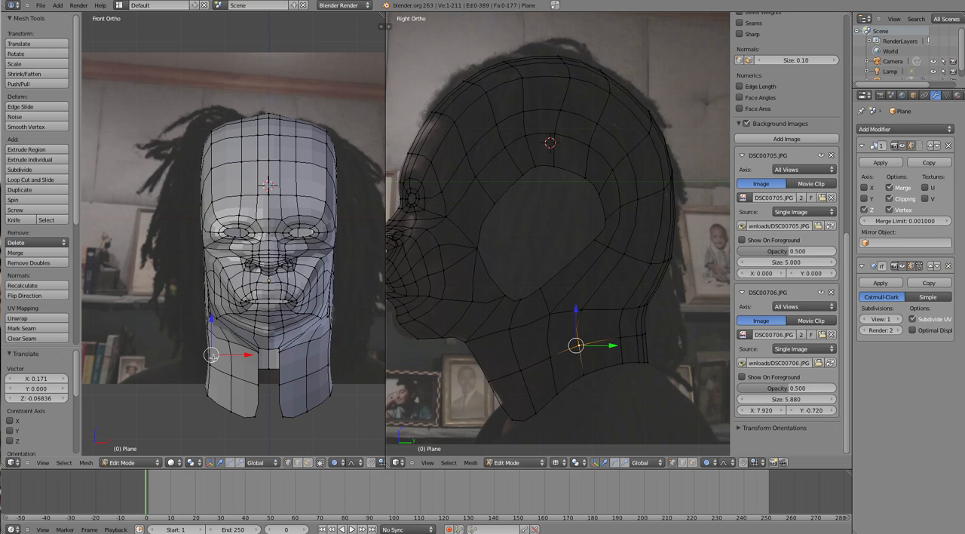
# Step: Drag the lower neck vertices downward to match the reference photos
pyautogui.moveTo(212, 355); pyautogui.dragTo(213, 368)
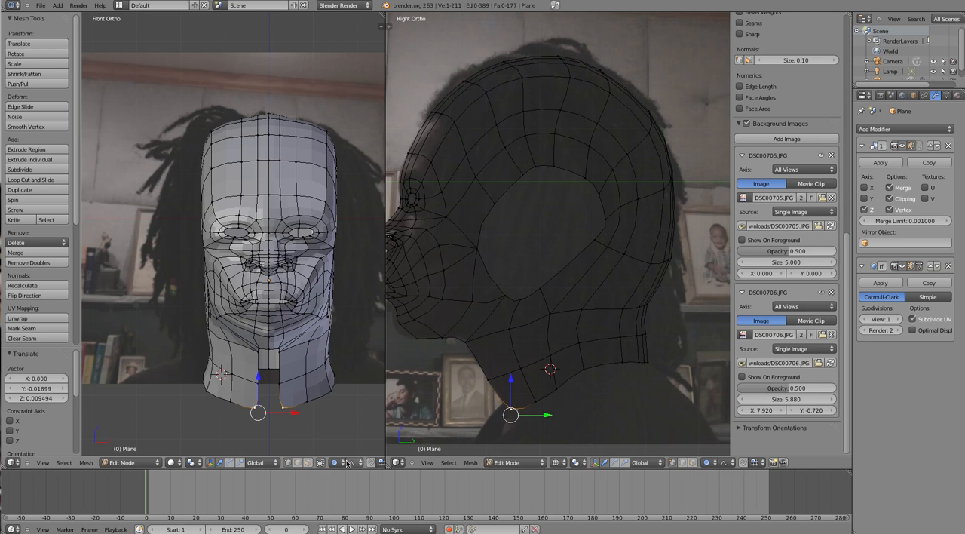
pyautogui.moveTo(343, 462)
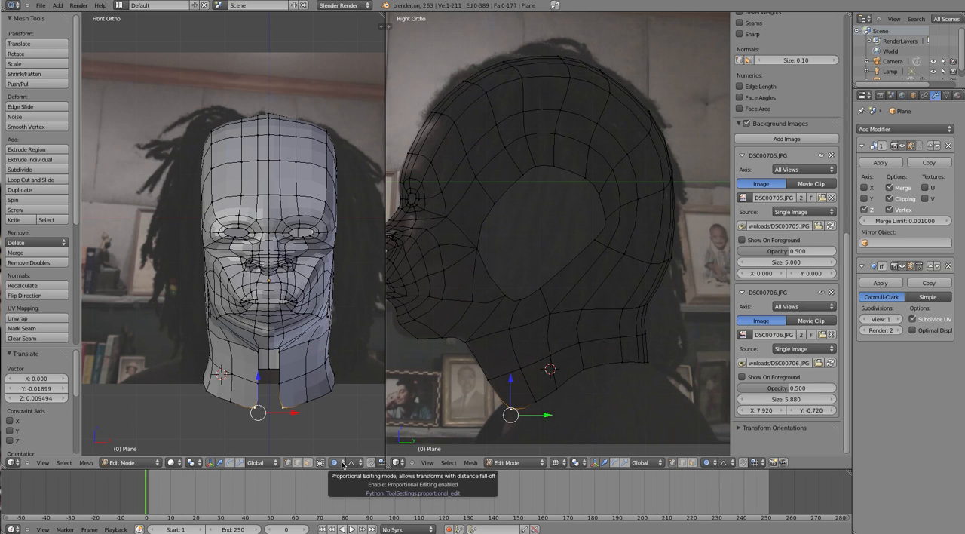
pyautogui.moveTo(316, 386)
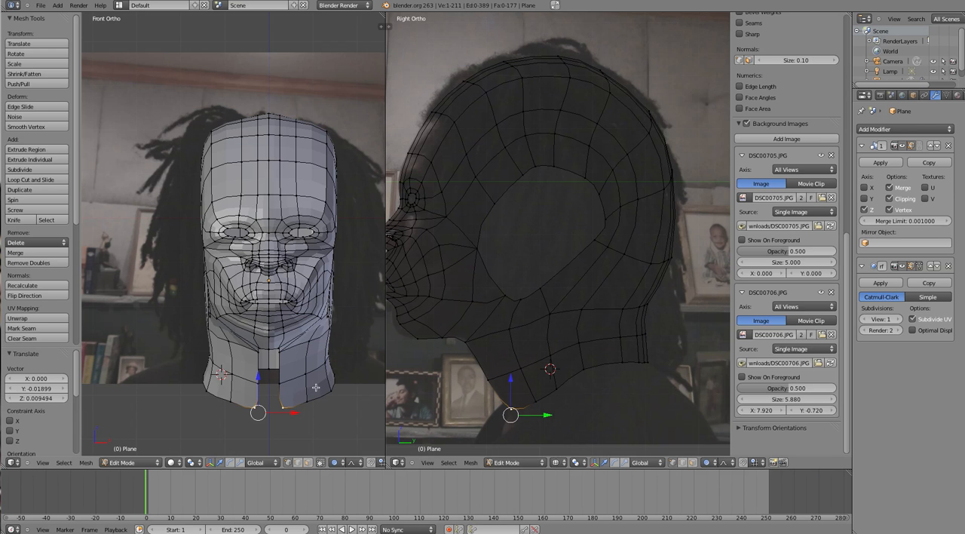
pyautogui.moveTo(521, 178)
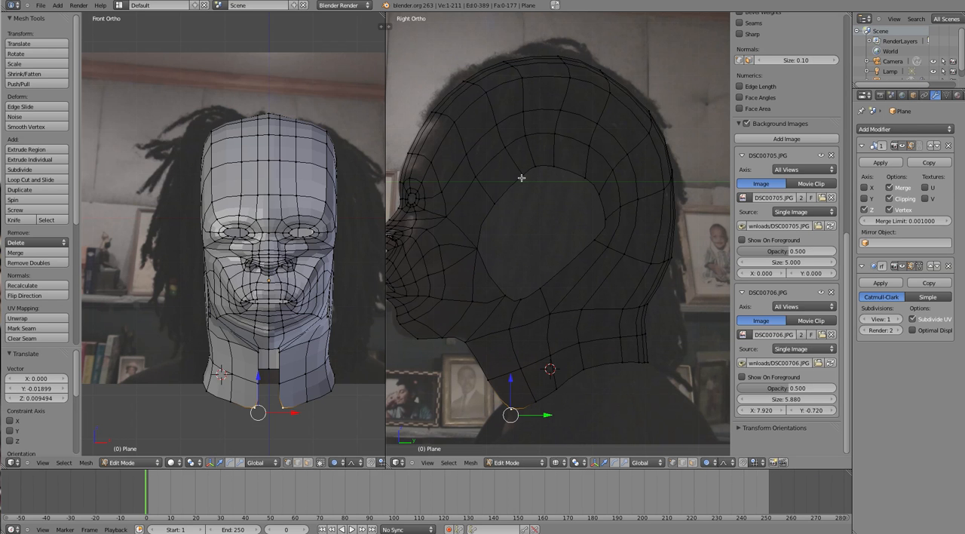